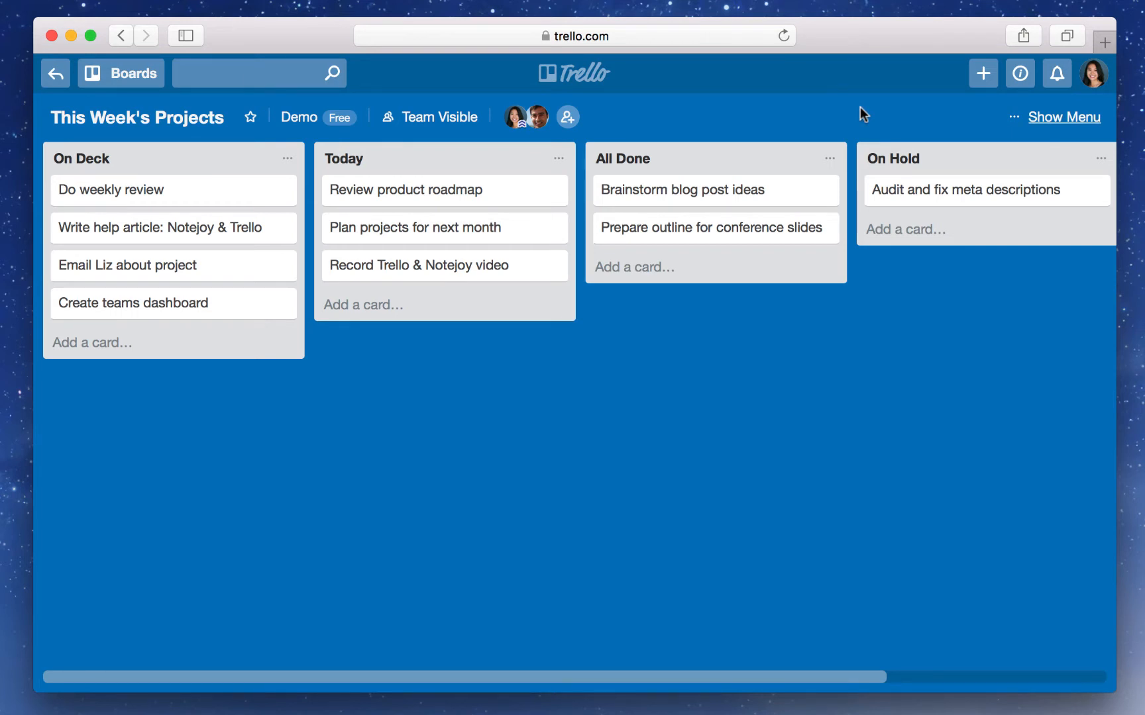
mouse_move(925, 118)
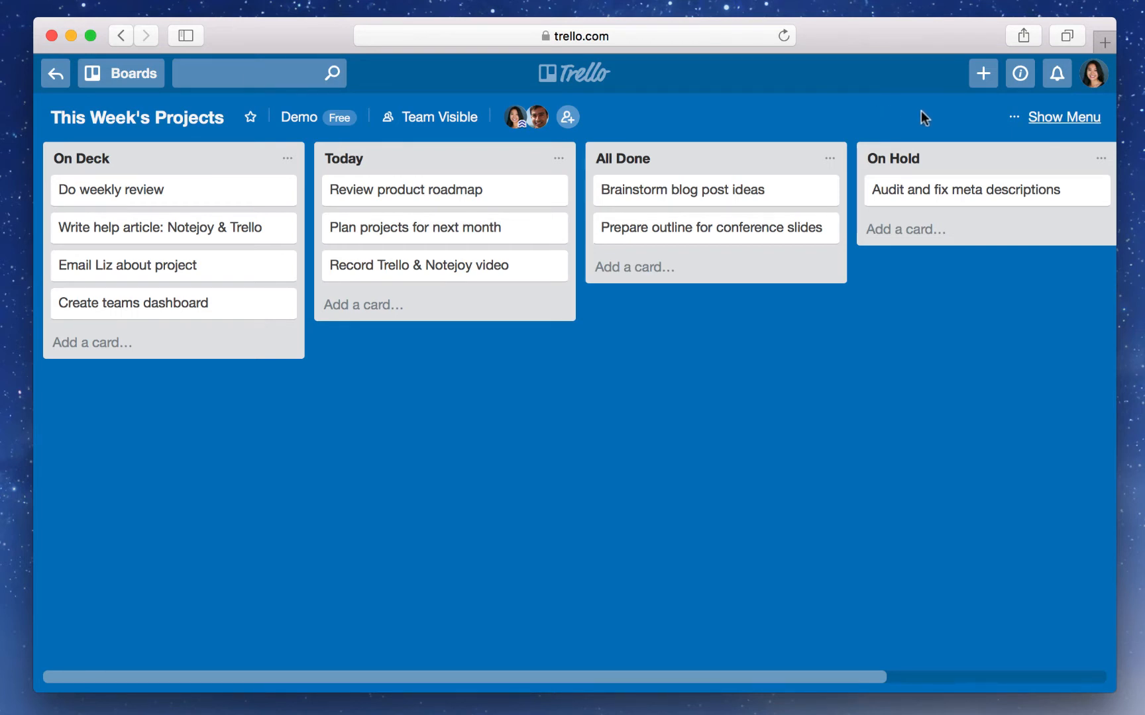
Step: Search the board's Power-Ups for Notejoy and enable it
left_click(1063, 117)
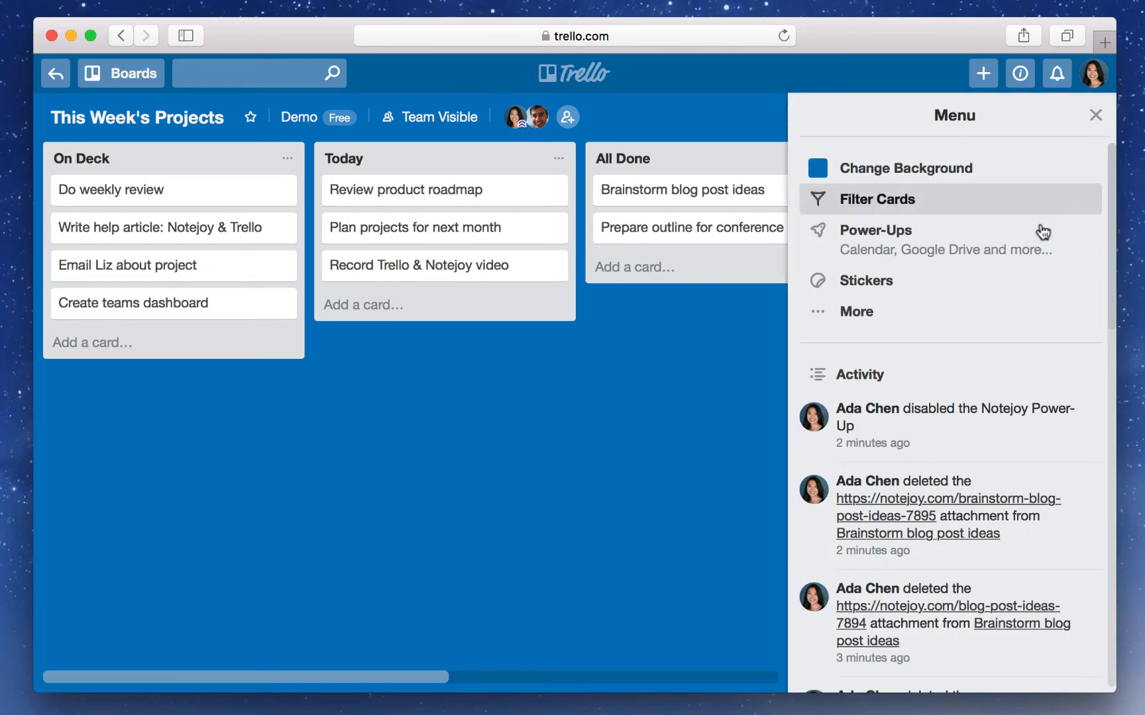
left_click(874, 230)
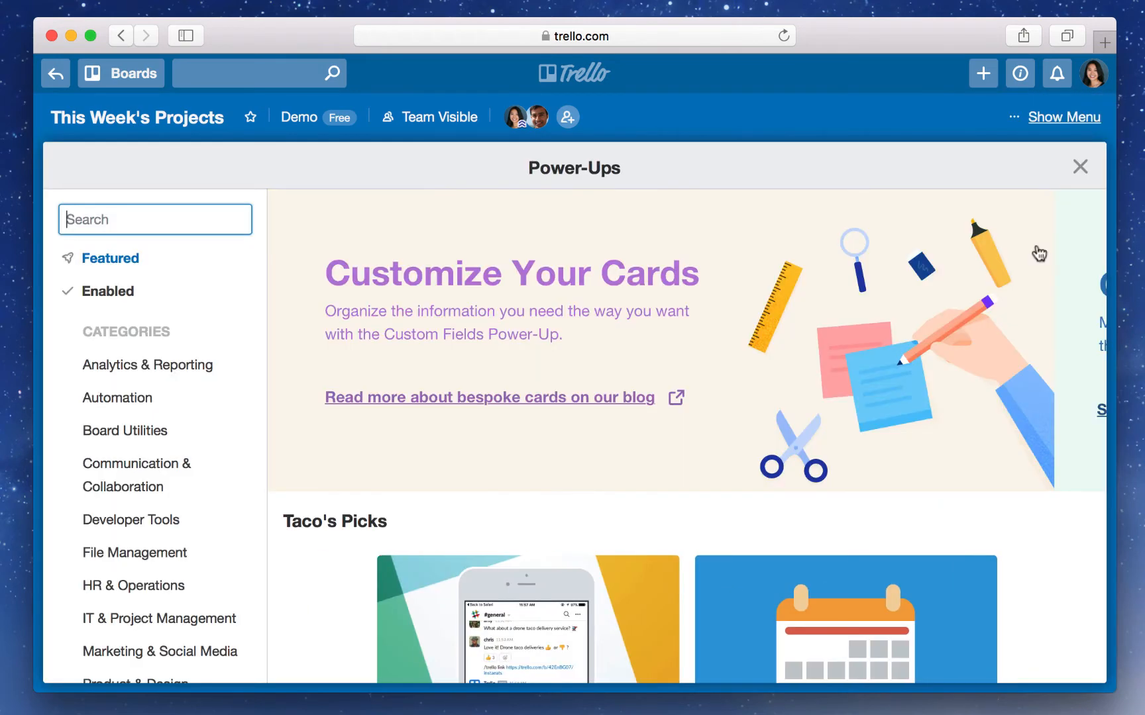
type("Notejoy")
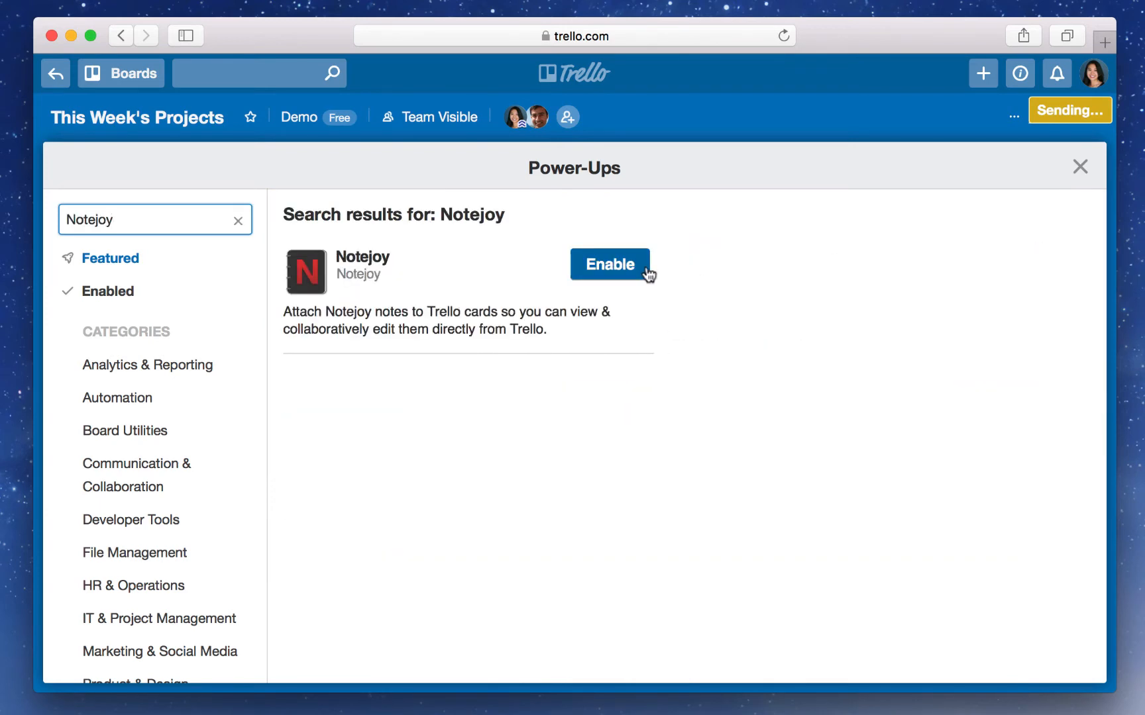
left_click(608, 265)
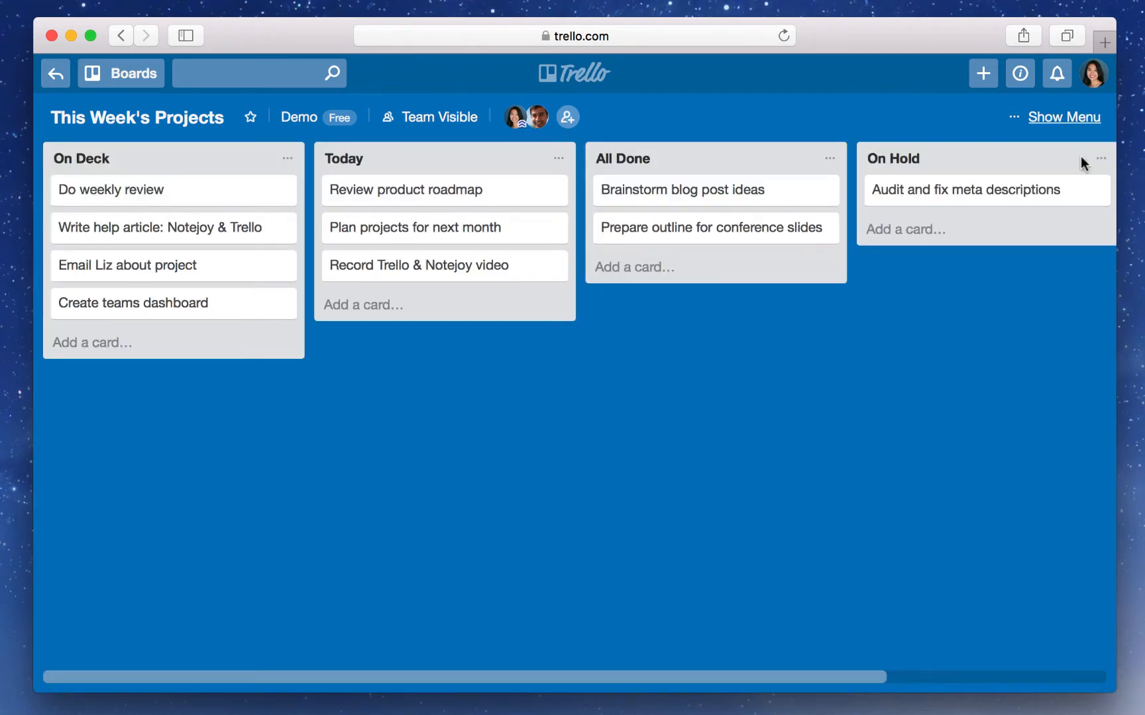
Step: Start a new Notejoy note from the Brainstorm blog post ideas card
left_click(1063, 117)
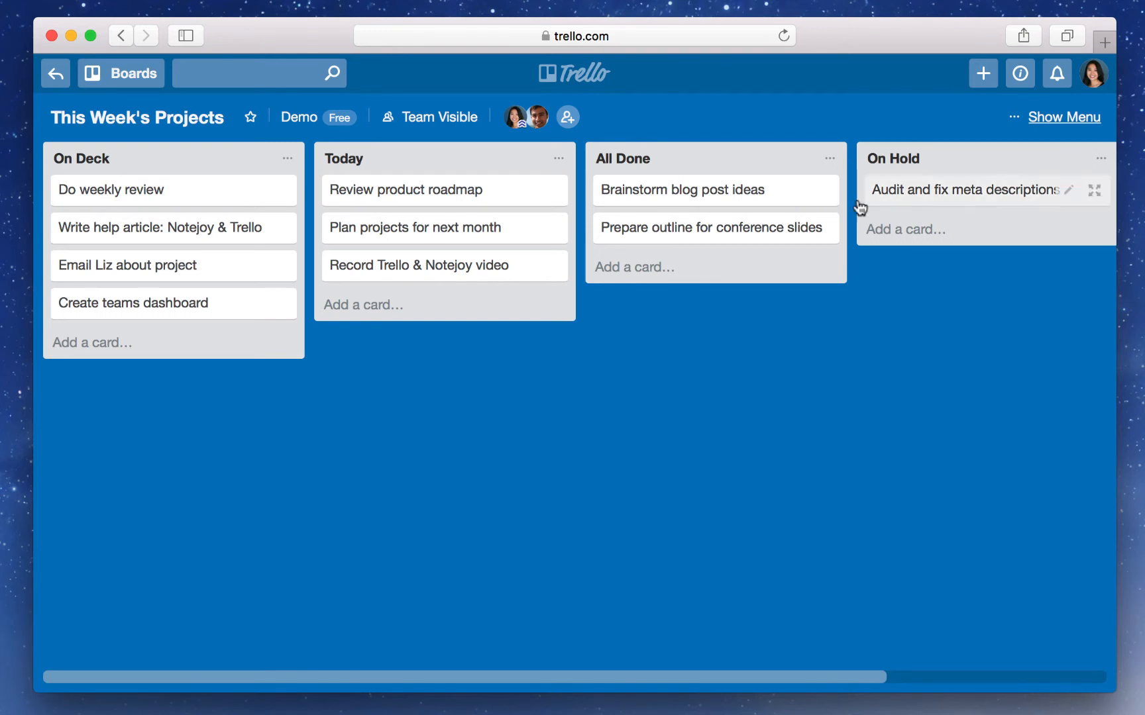
mouse_move(745, 199)
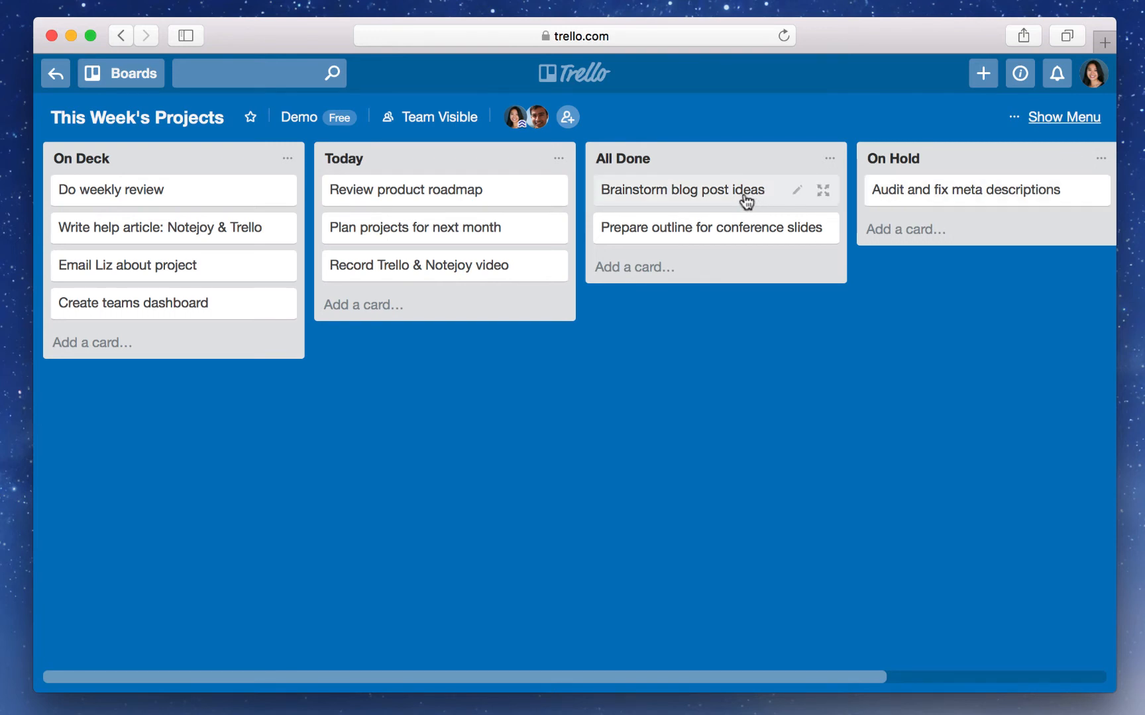
left_click(681, 190)
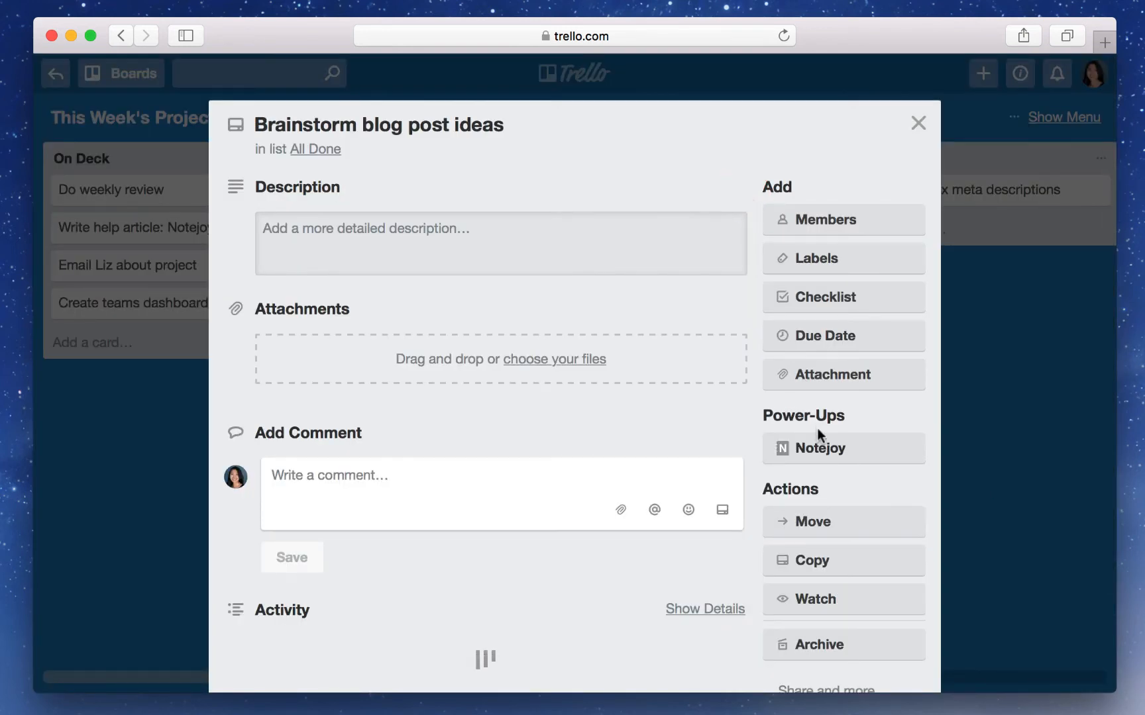
left_click(823, 448)
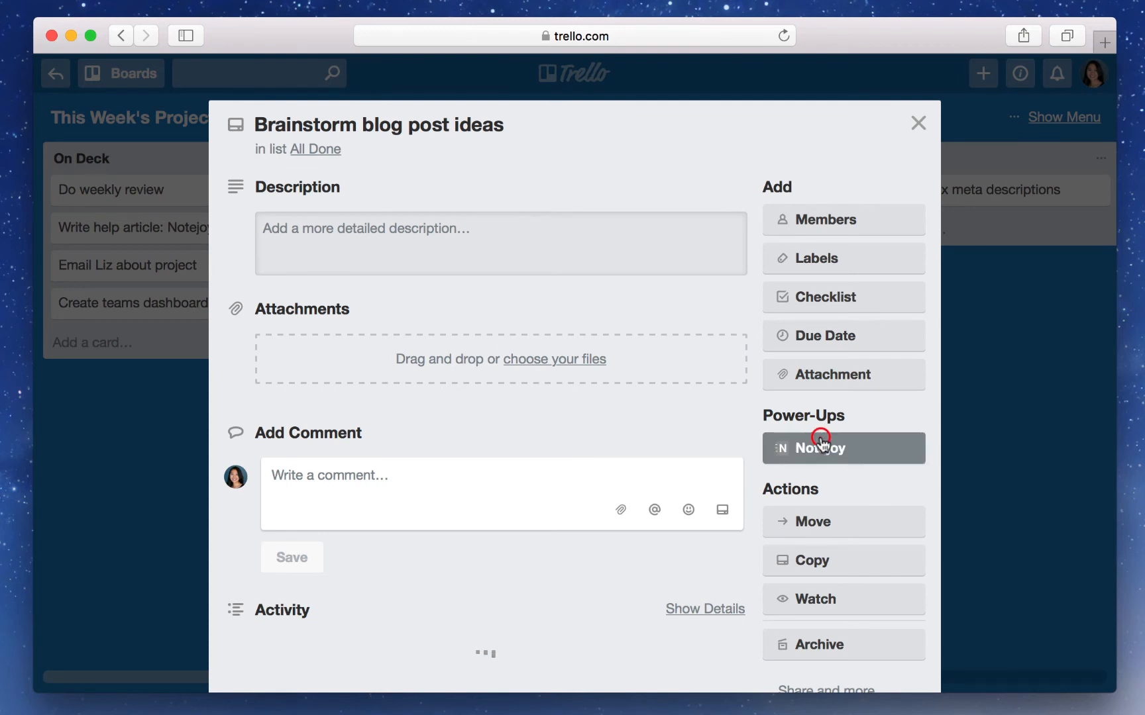
left_click(821, 448)
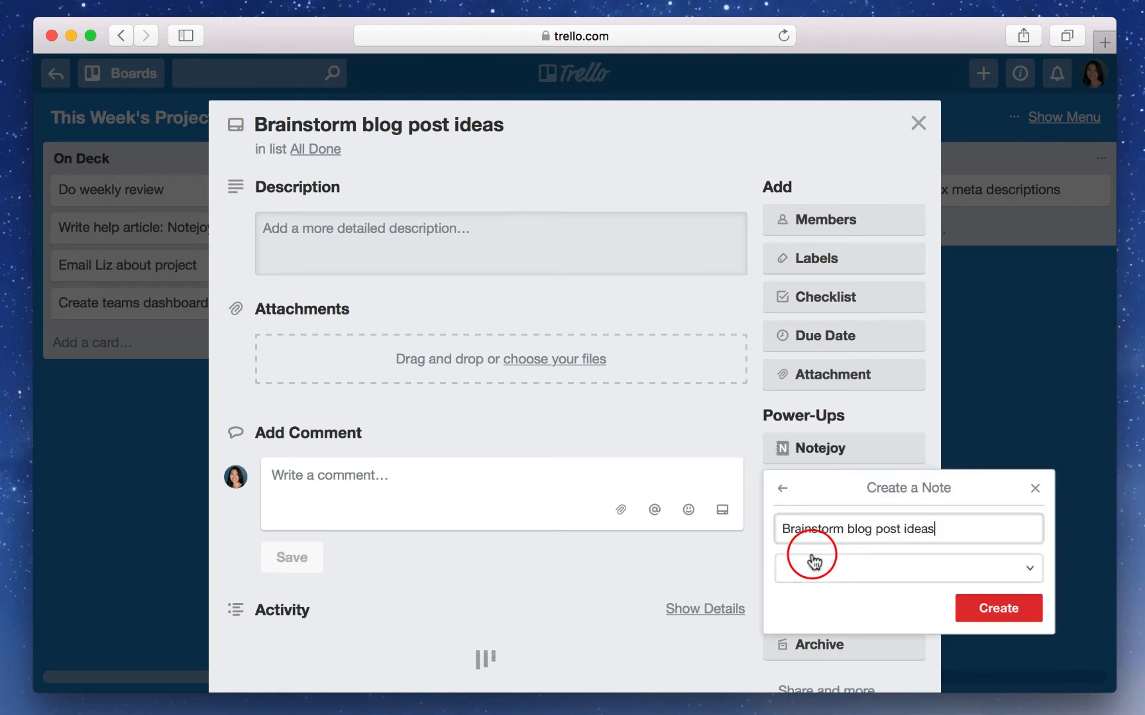
Step: Title the note 'Blog post ideas' and file it in Trello Demo > General
left_click(907, 569)
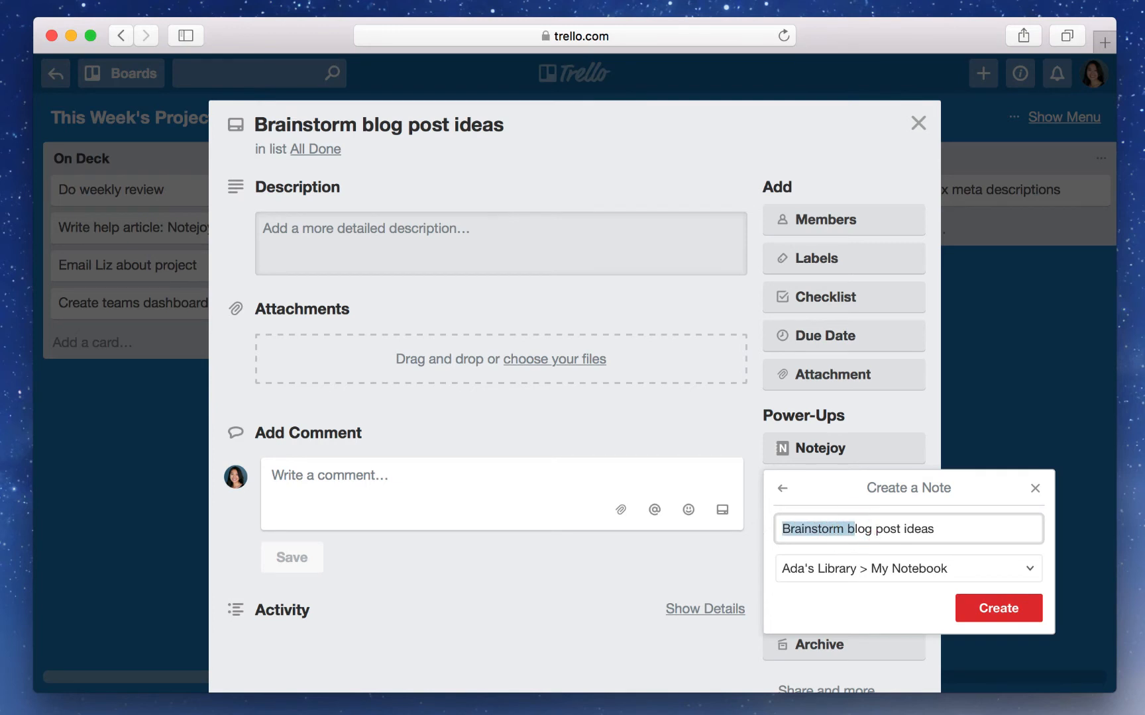
left_click(907, 569)
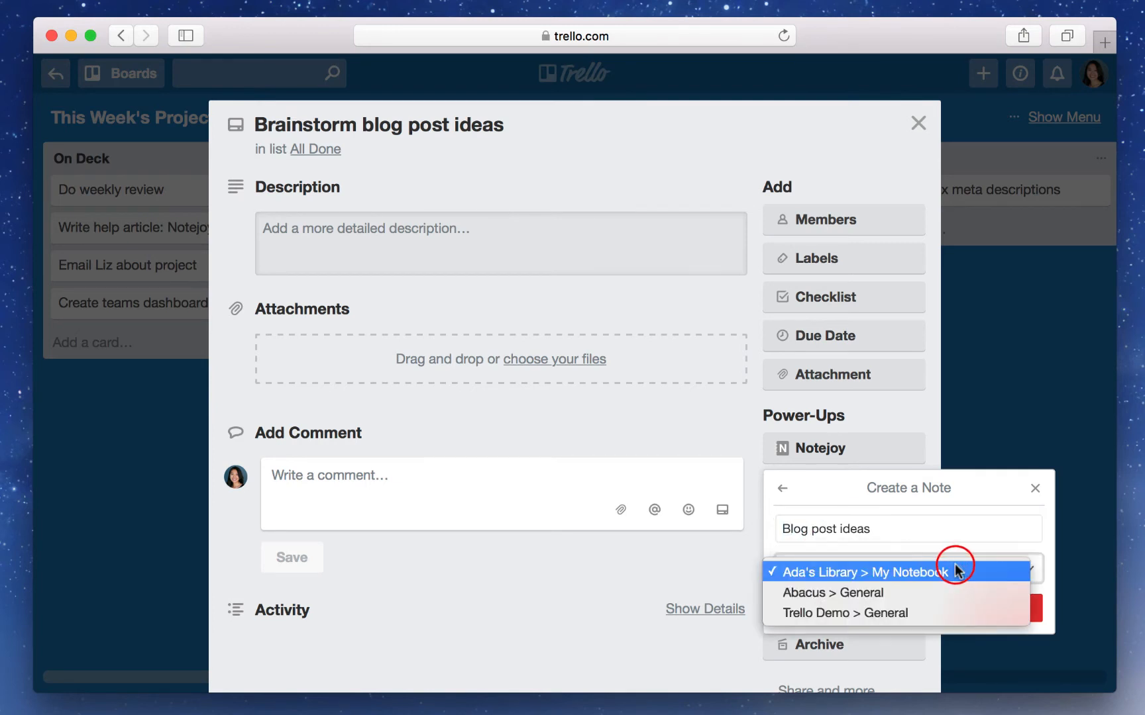
left_click(846, 613)
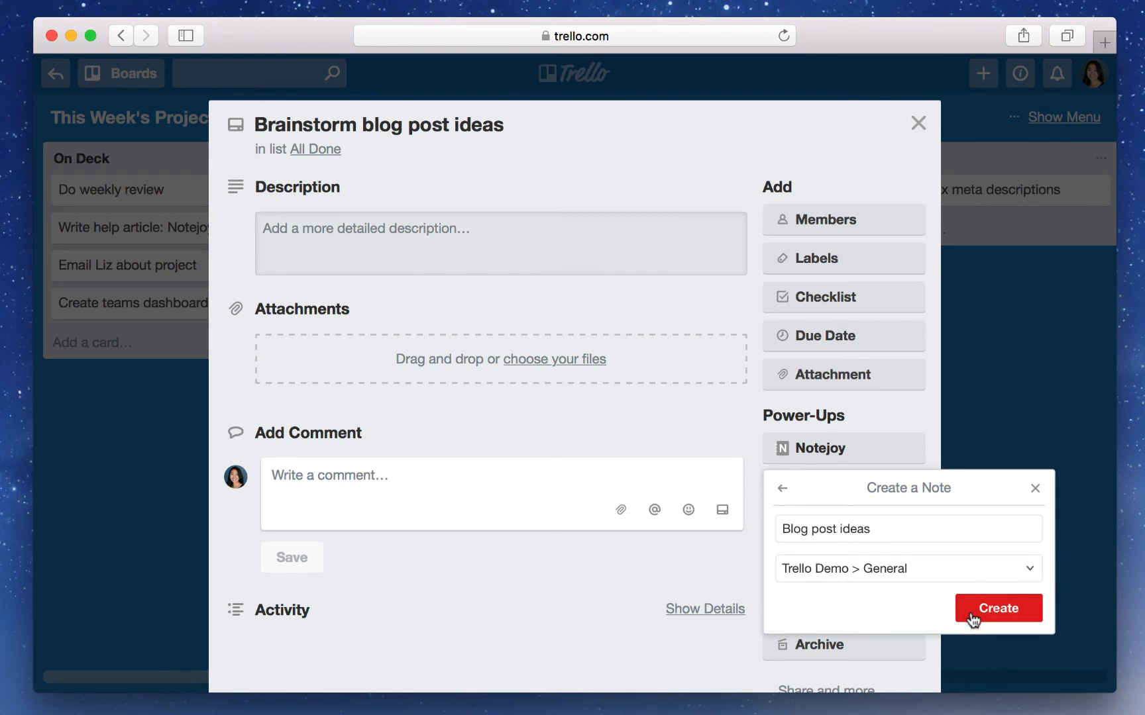
Step: Create the Blog post ideas note, type two bullet ideas, and close the viewer
left_click(997, 608)
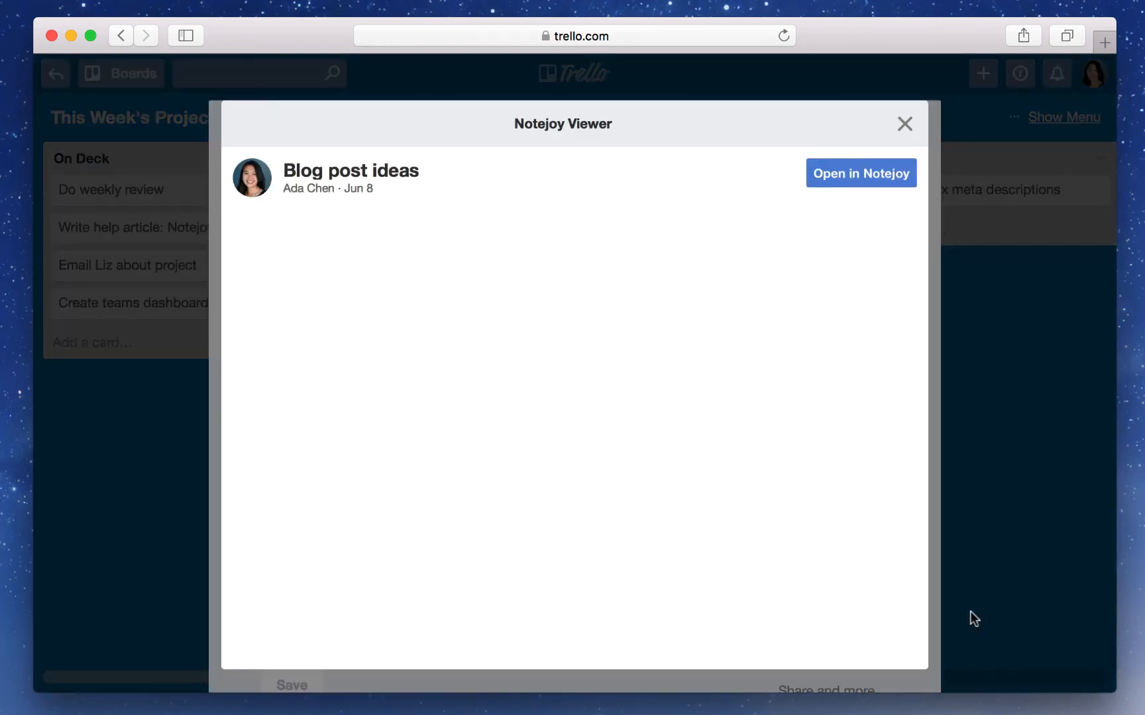
type("Here are some blog post ideas")
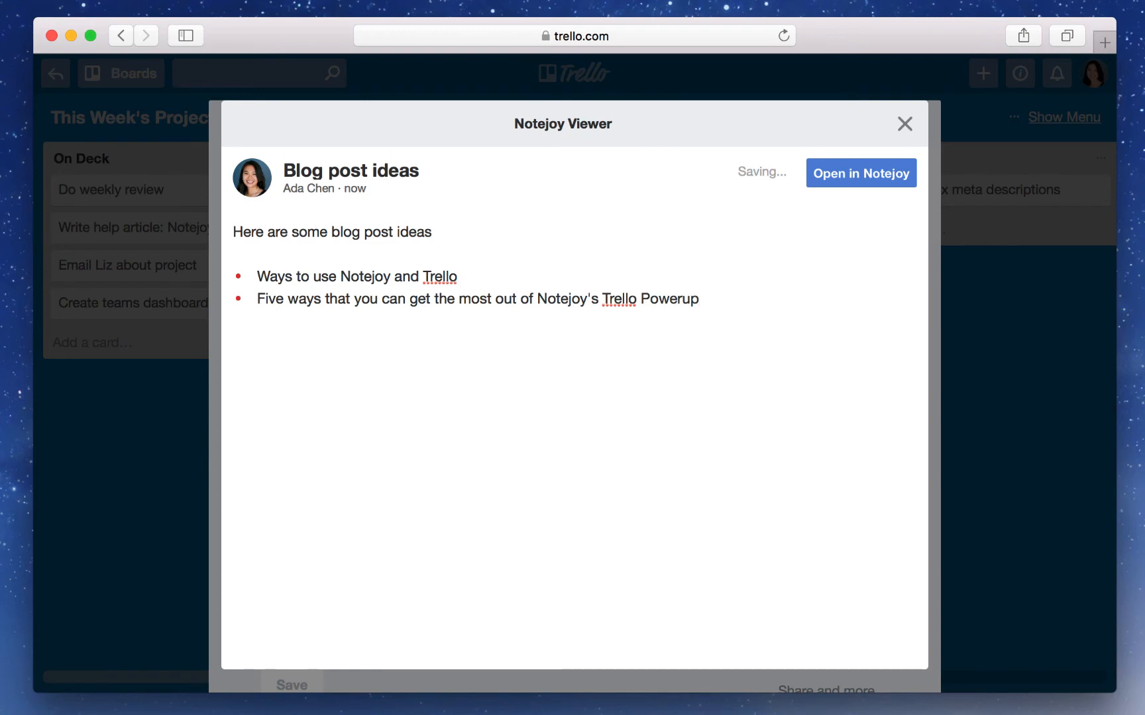
mouse_move(904, 124)
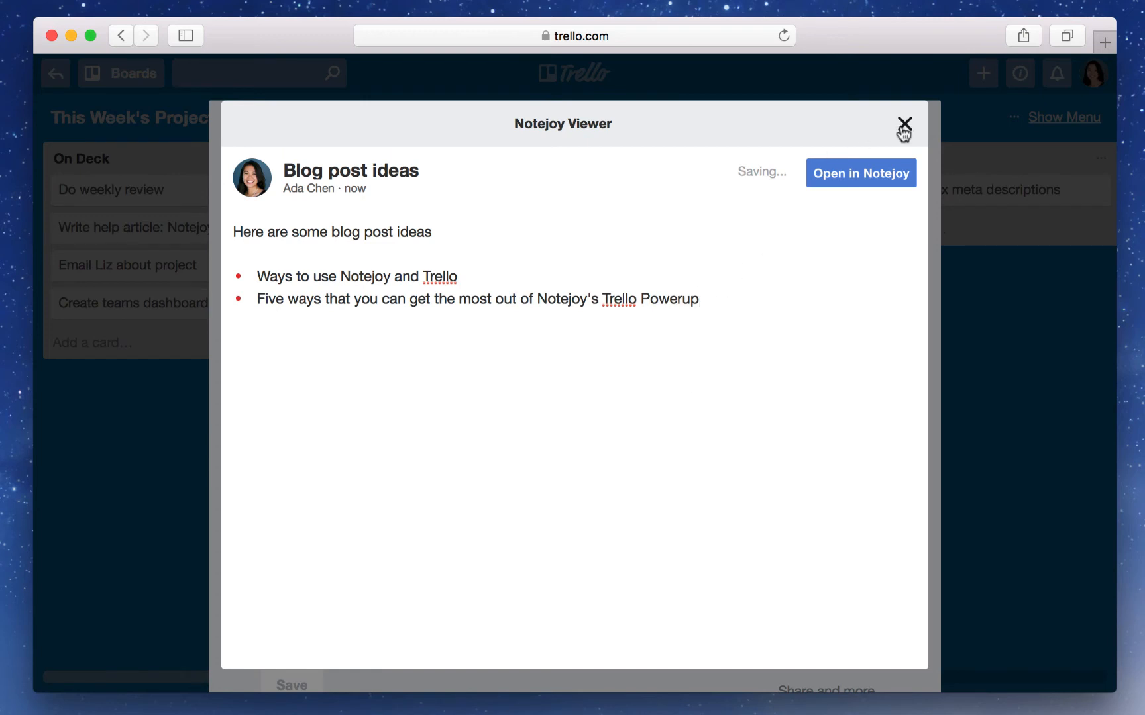
left_click(903, 123)
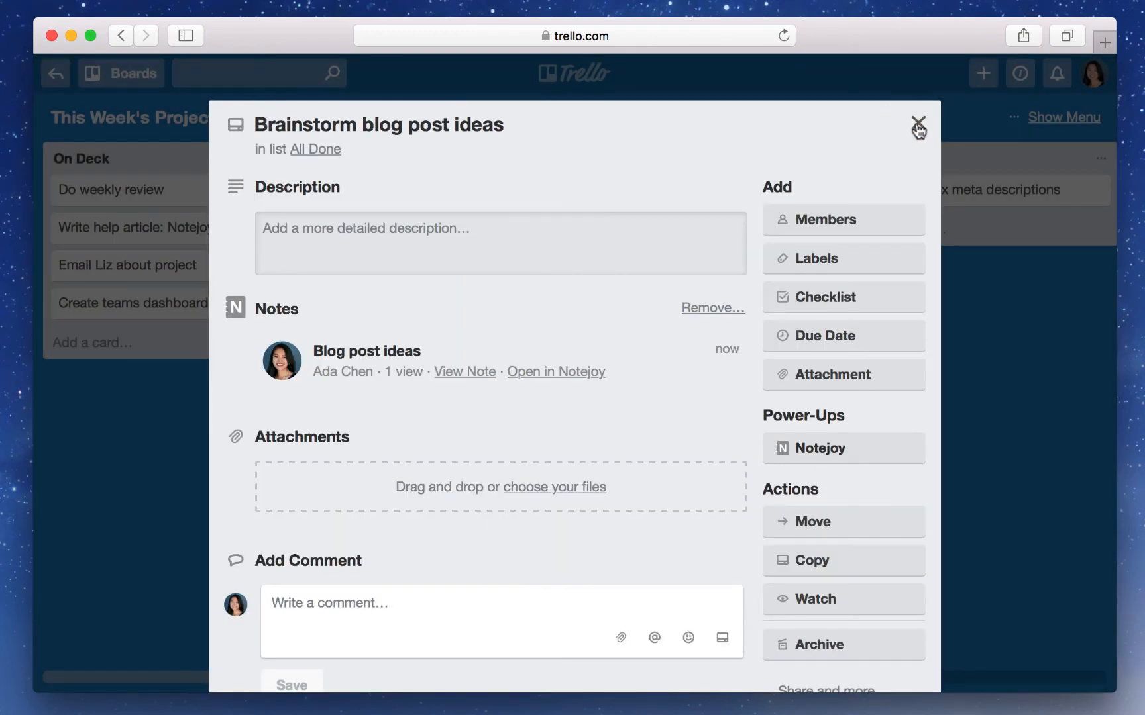
Step: Switch from the Brainstorm card to the Record Trello & Notejoy video card's Notejoy options
left_click(918, 124)
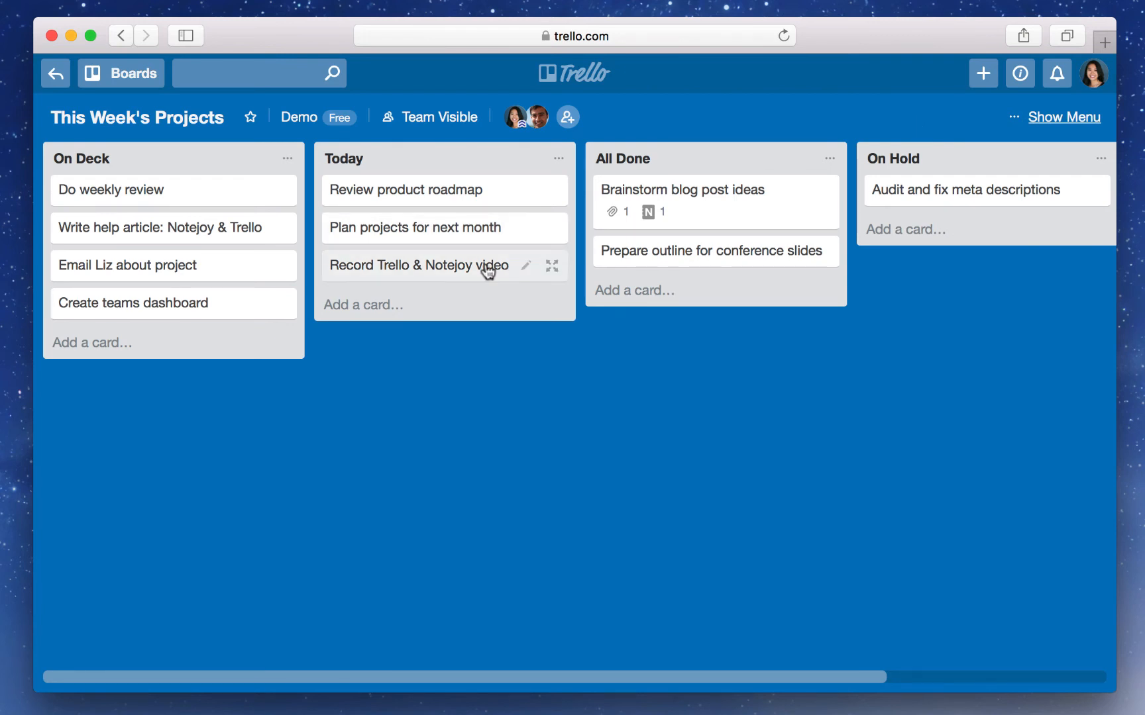
left_click(417, 266)
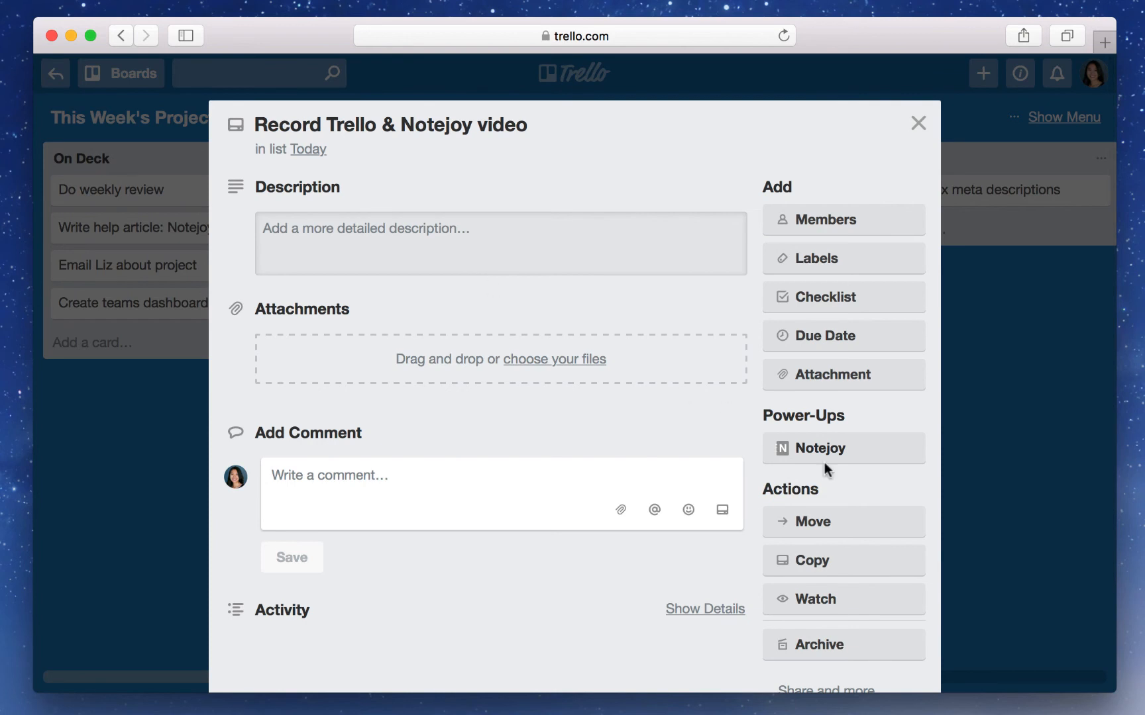
left_click(826, 448)
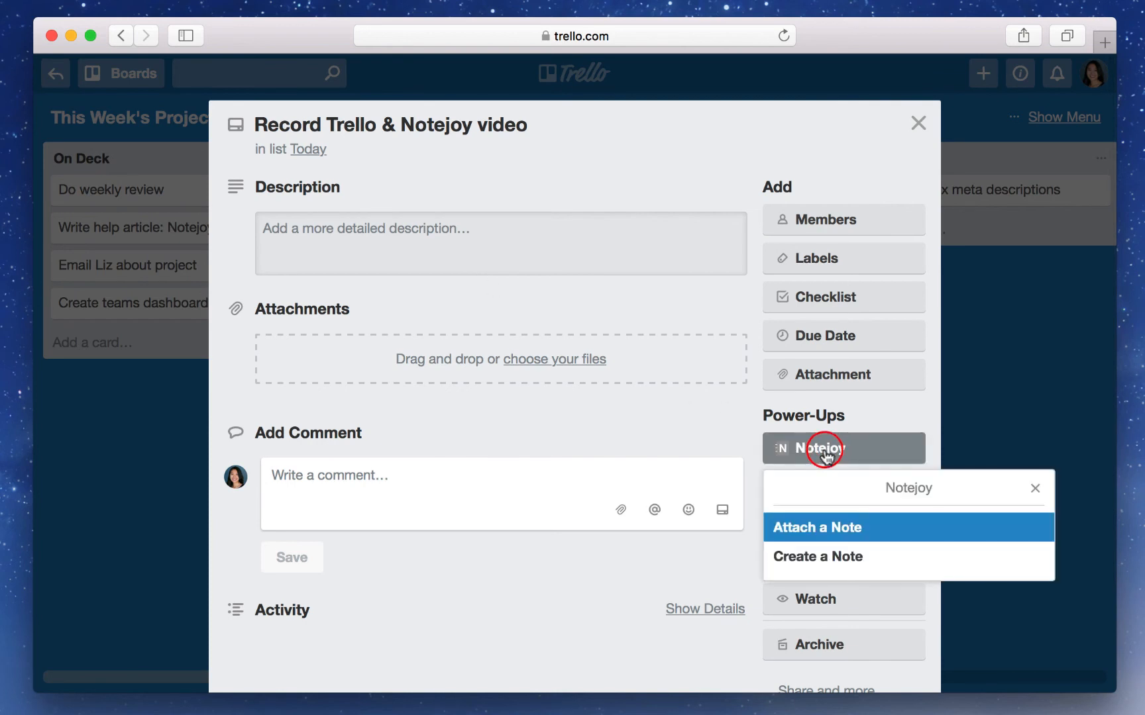
Step: Attach the existing Notejoy Trello Power-Up video outline note and view it
left_click(818, 527)
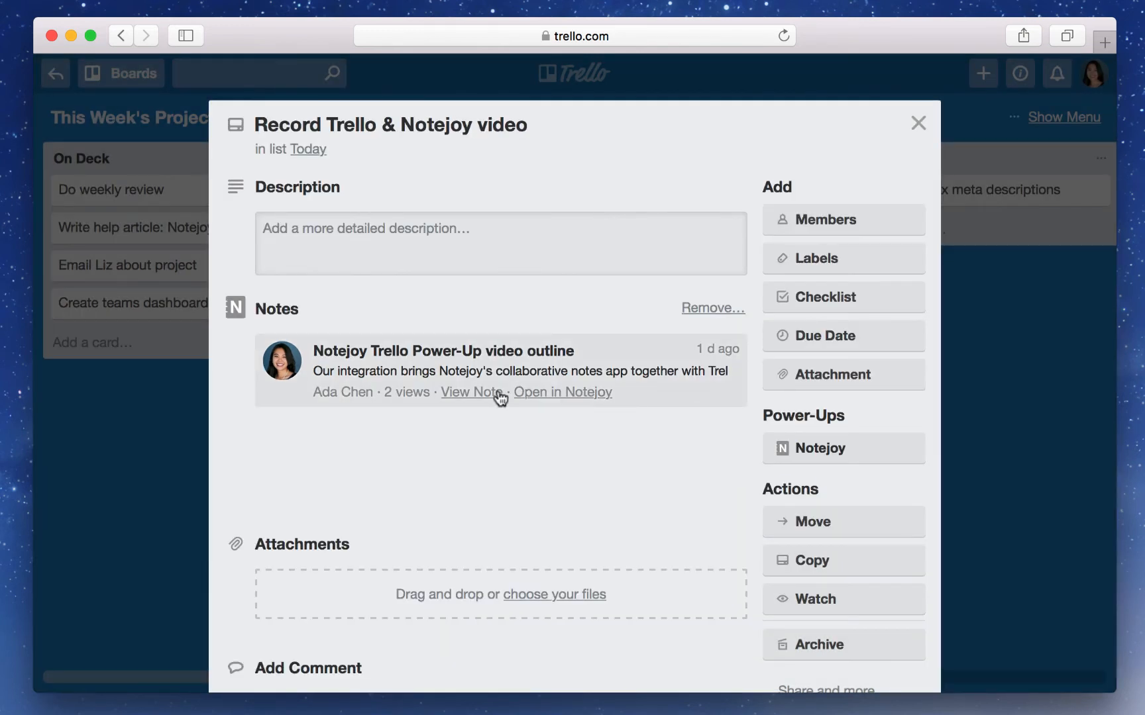
left_click(471, 393)
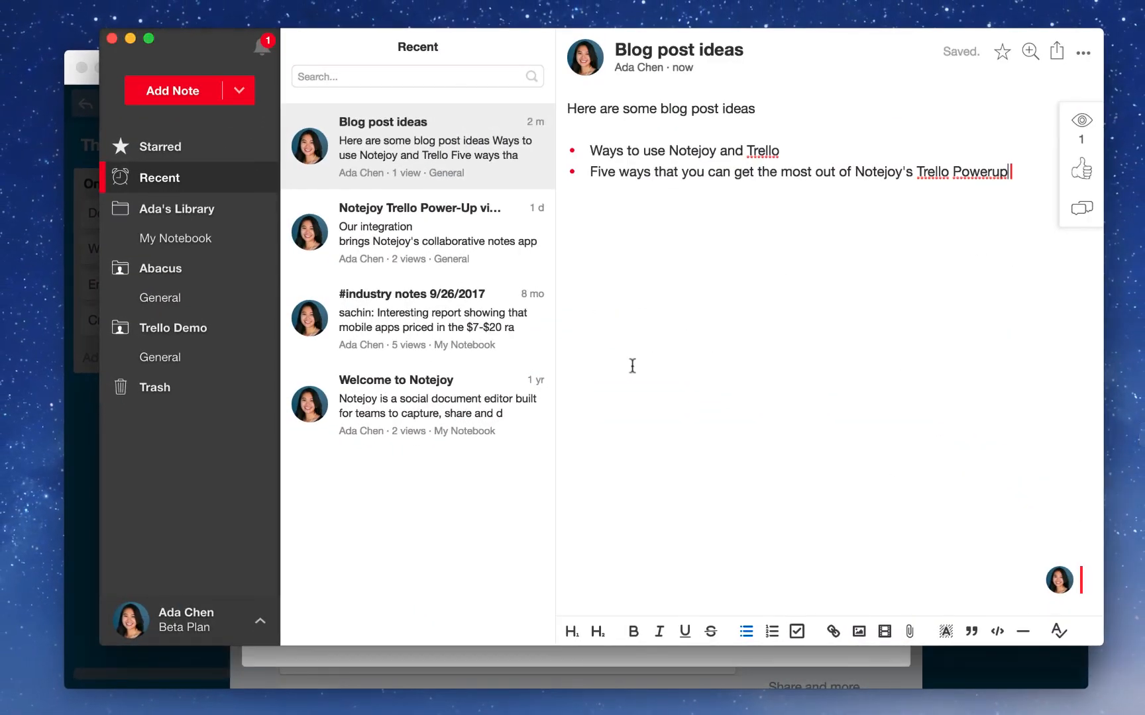
Step: Open the video outline note from Notejoy's Recent list and scroll through its features
left_click(418, 234)
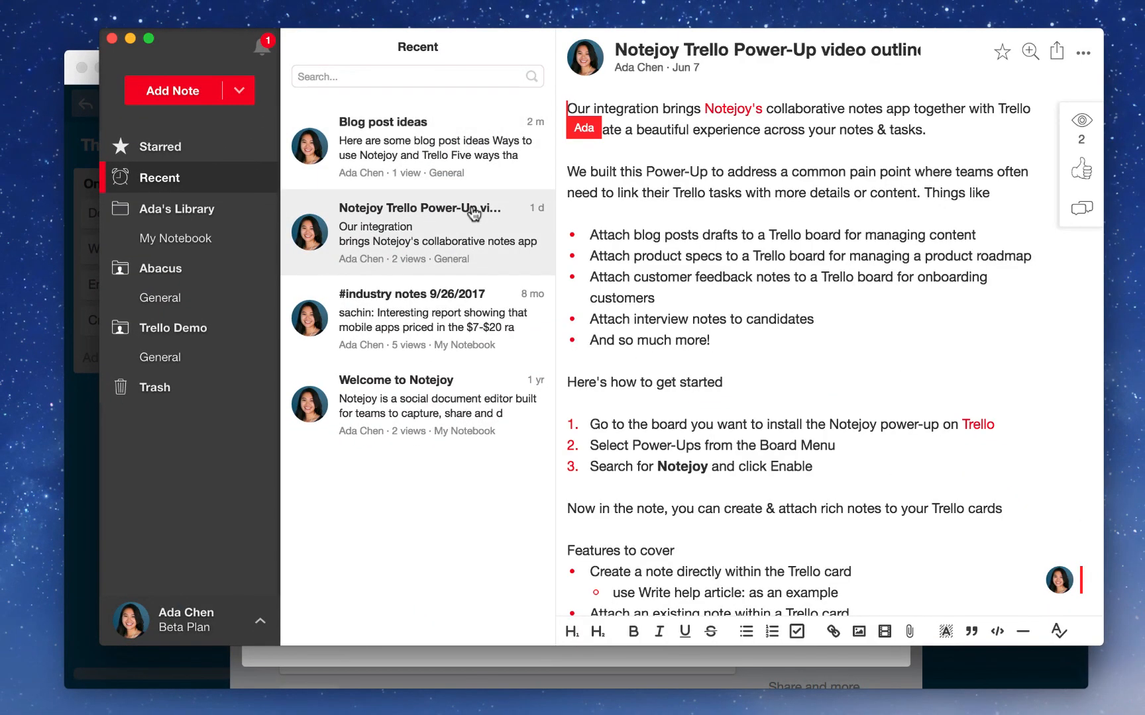
scroll("down", 3)
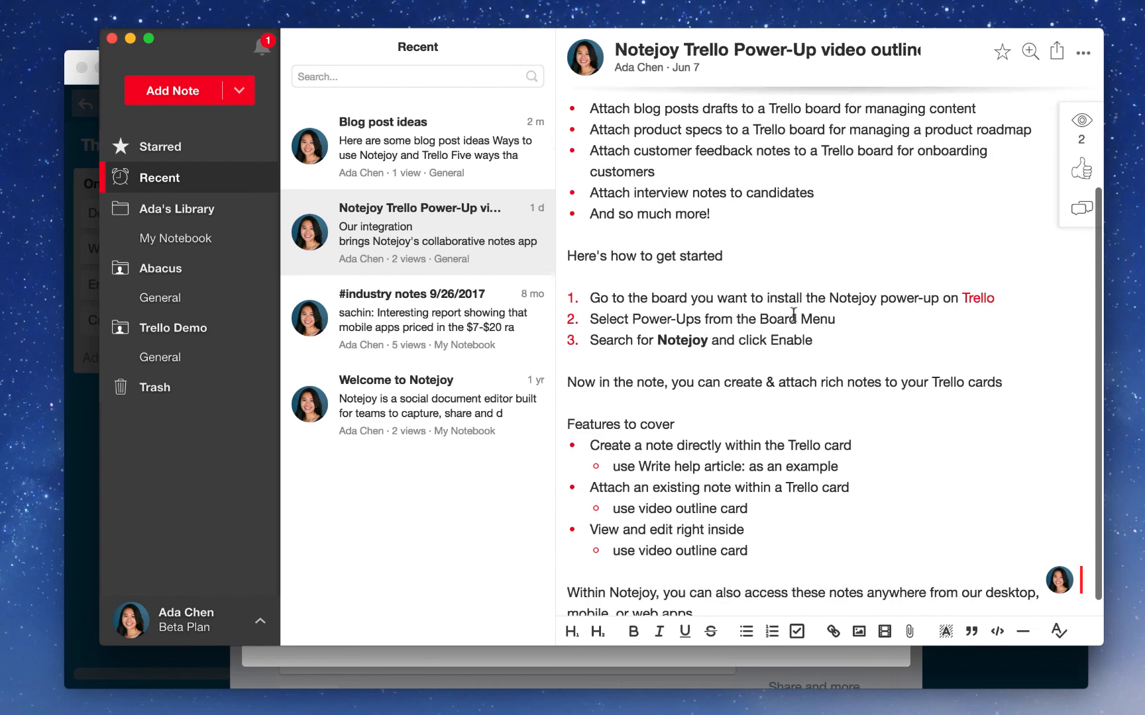